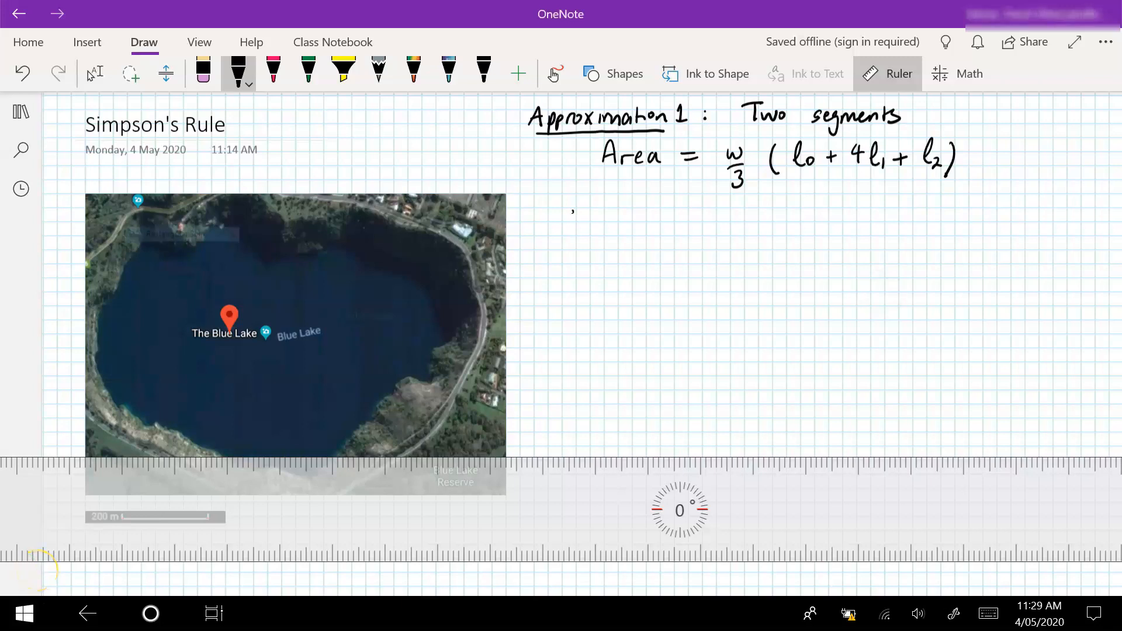
Step: Handwrite the heading 'Step 1: Measuring the scale' beneath the two-segment area formula
drag(563, 226, 607, 229)
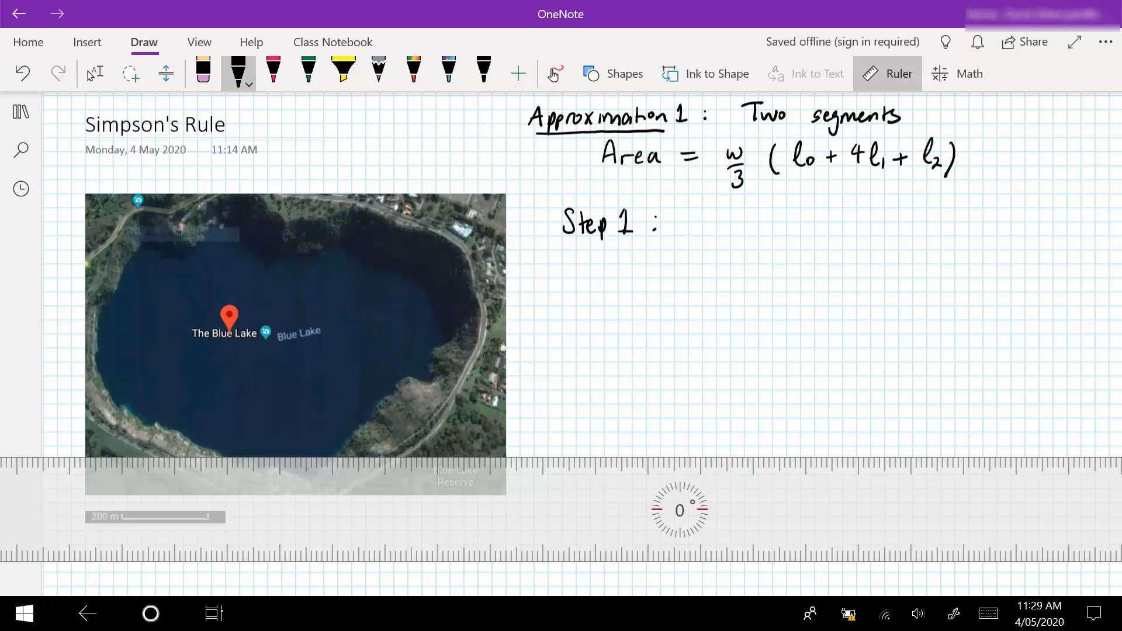
drag(687, 222, 715, 222)
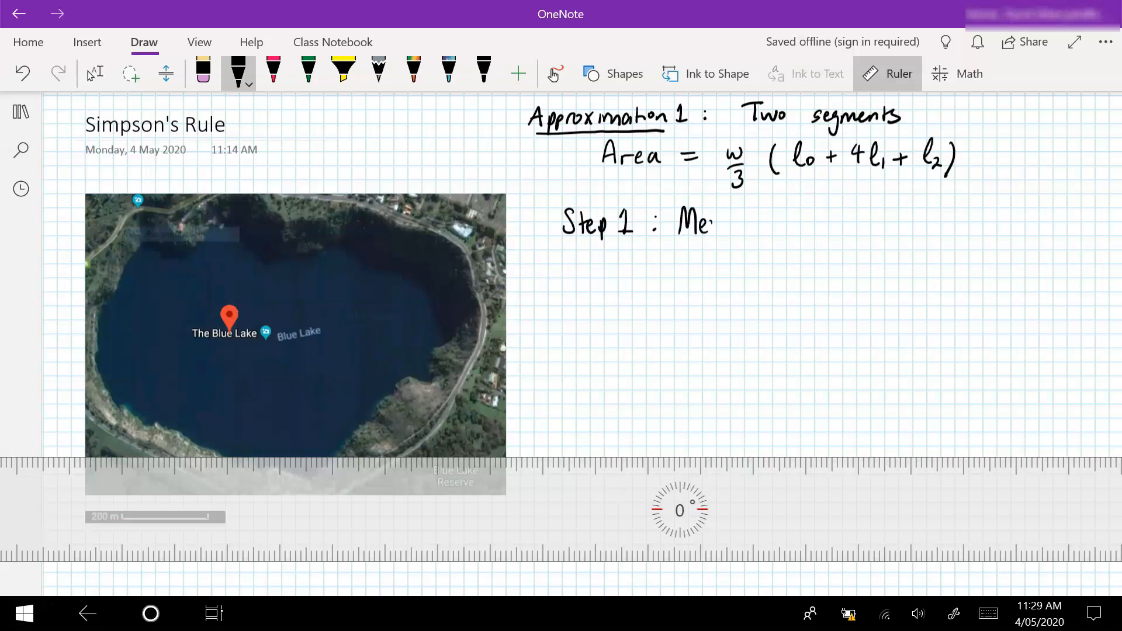
drag(716, 226, 769, 229)
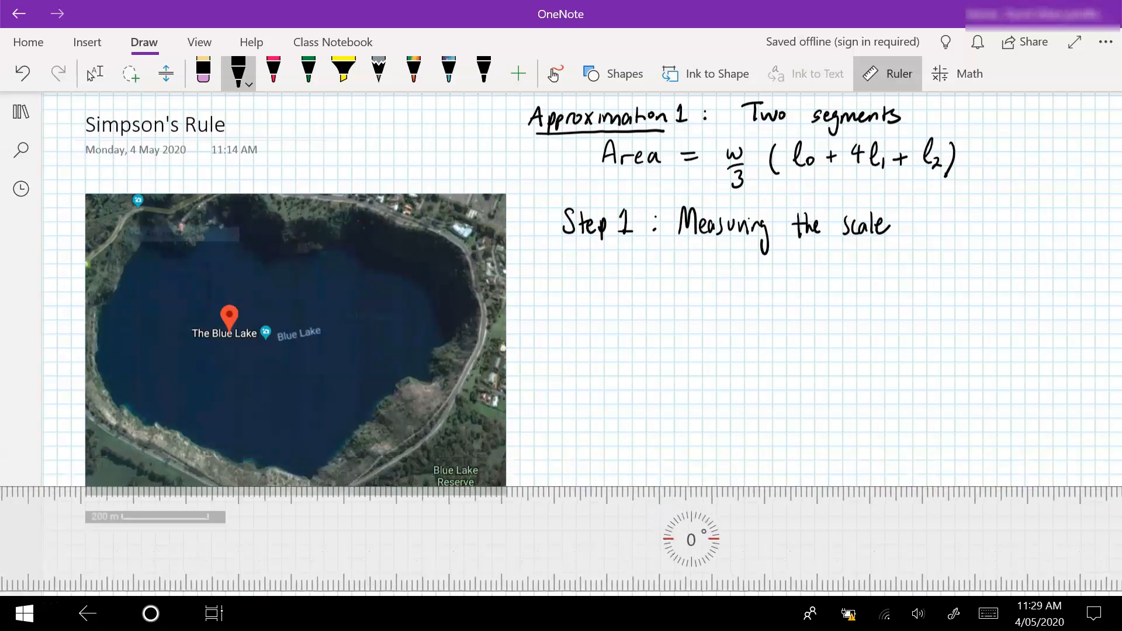
scroll(down, 3)
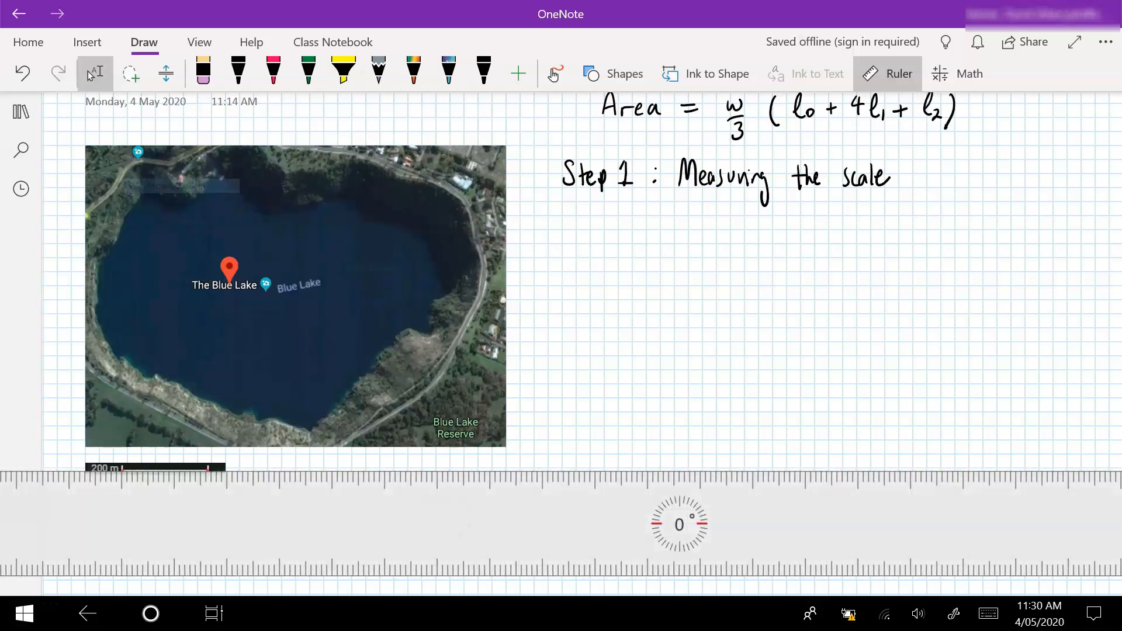
Step: In black ink write '16 units corresponds to 200 m' and begin '∴ 1 units corresponds to'
click(239, 72)
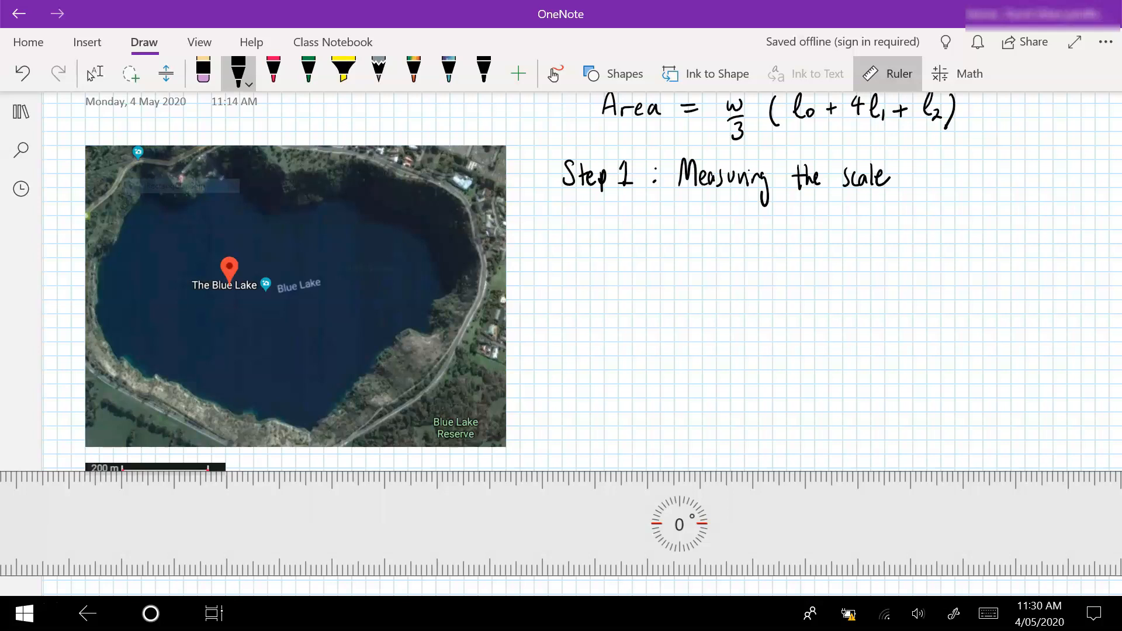
drag(569, 232, 620, 236)
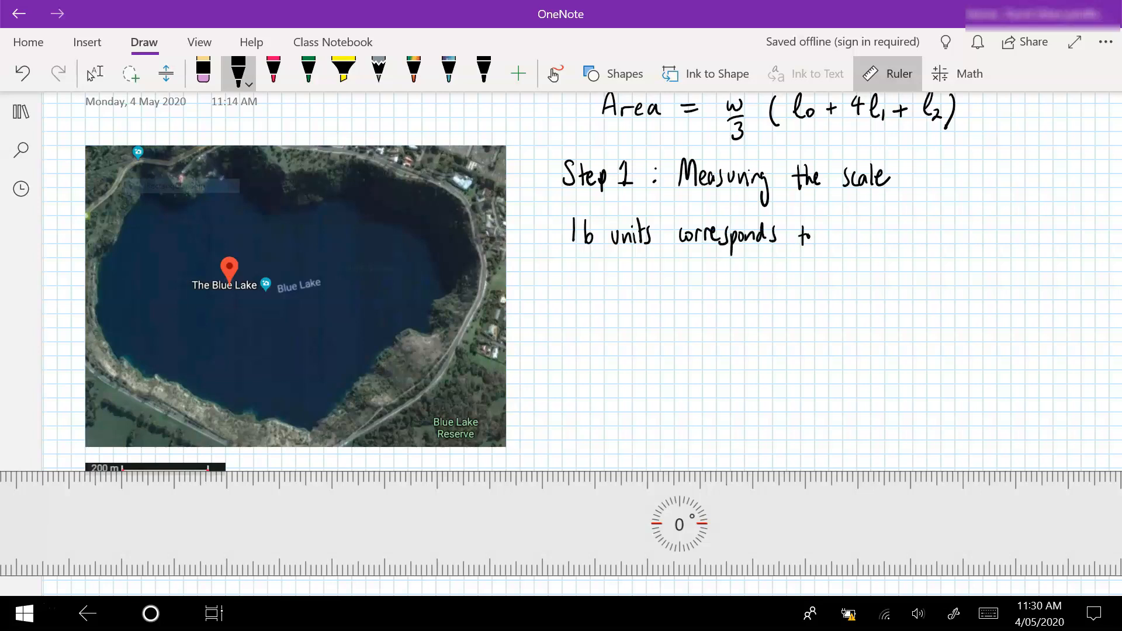
text(200 m)
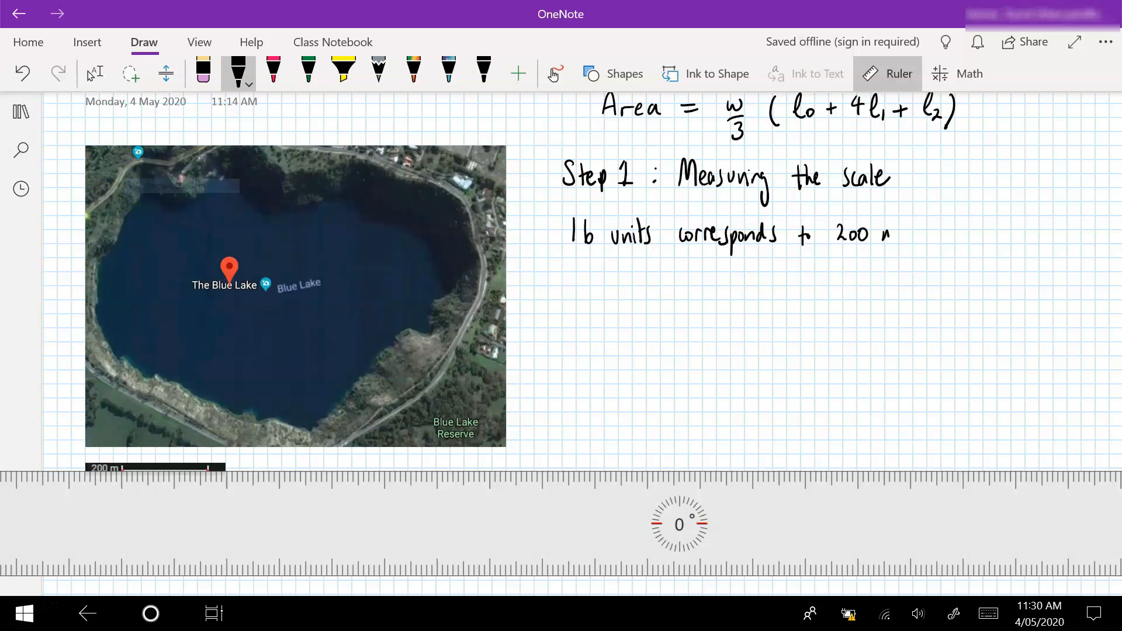
drag(543, 269, 554, 286)
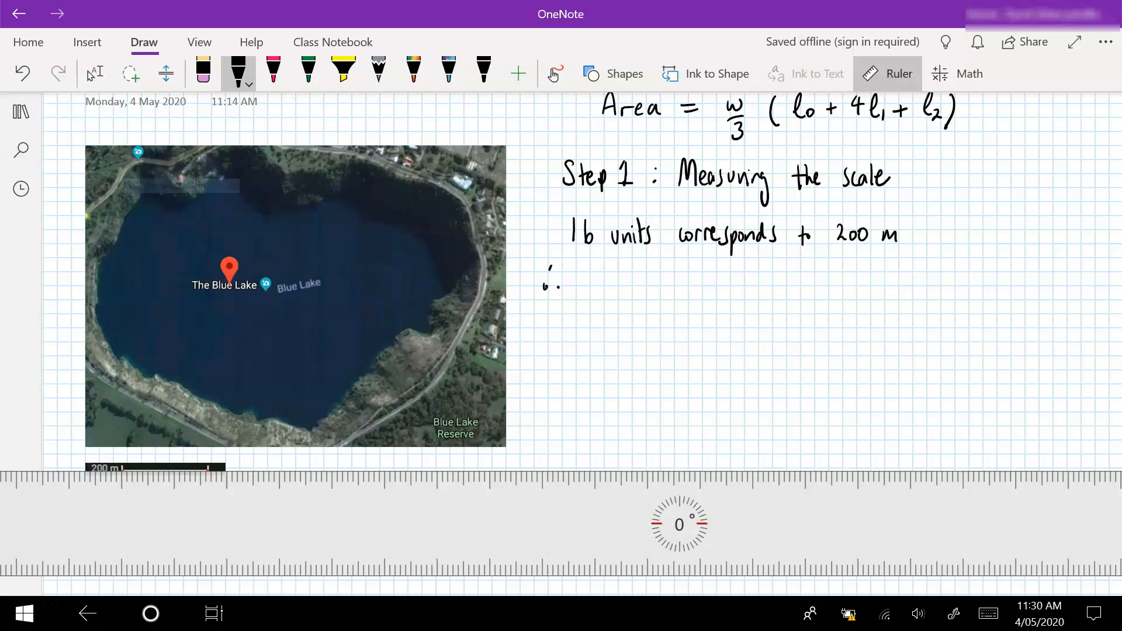
drag(590, 286, 630, 275)
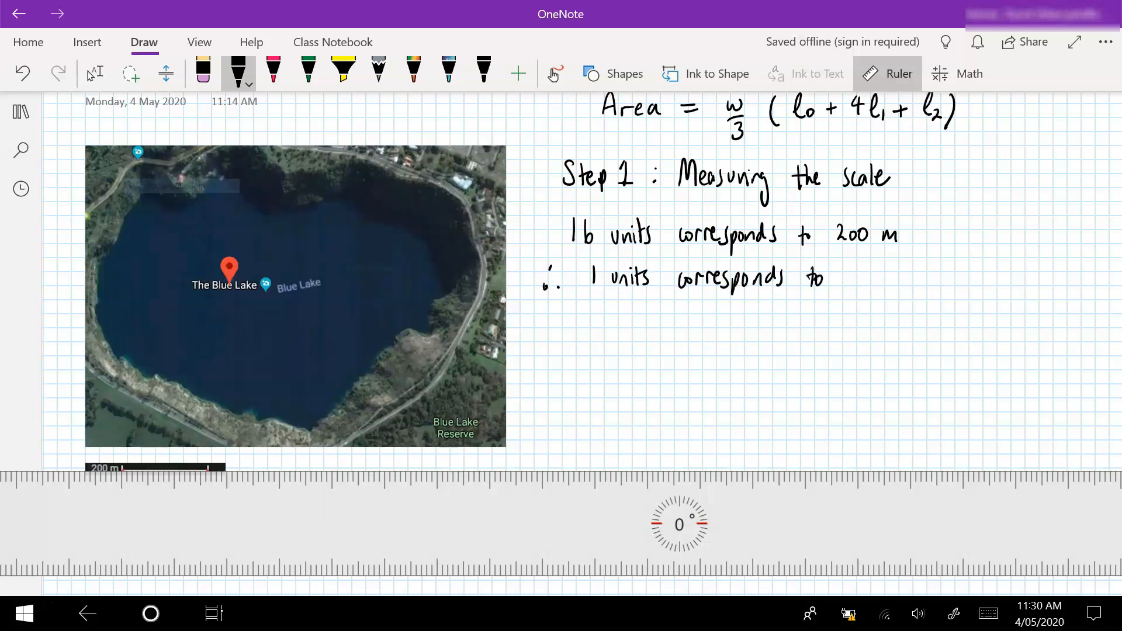
drag(852, 280, 1066, 279)
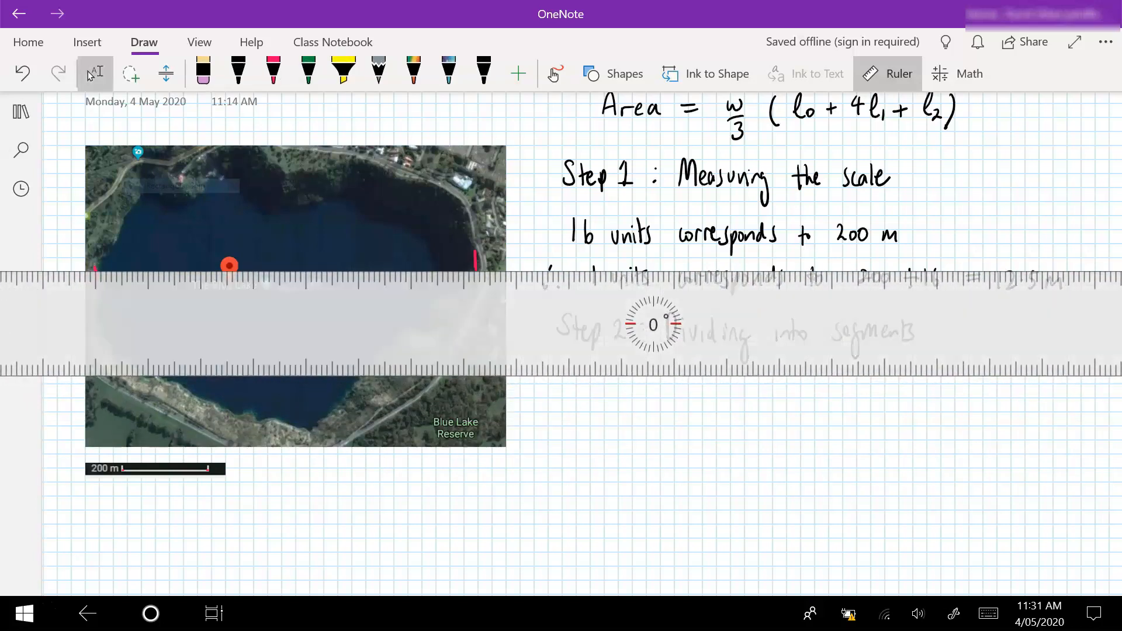
Step: Use the Ruler to measure the lake before writing 12.5 m per unit and the 36-unit segment width
click(274, 71)
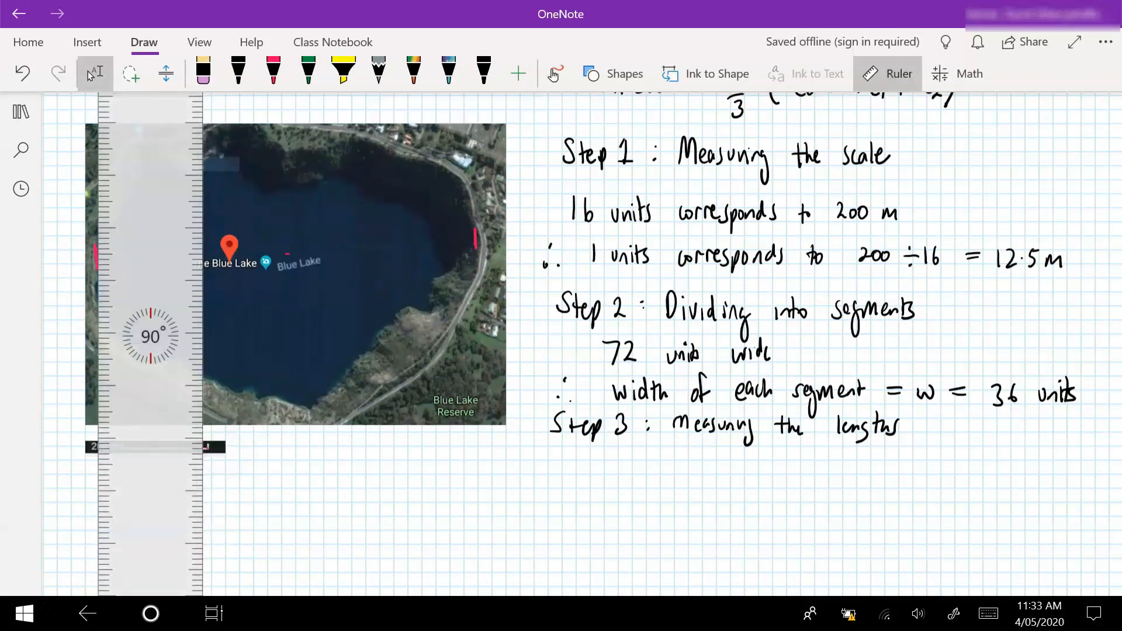
Step: Set the Ruler to 90° and switch to red ink to mark l0 = 13, l1 = 45, l2 = 4 units on the lake
click(273, 69)
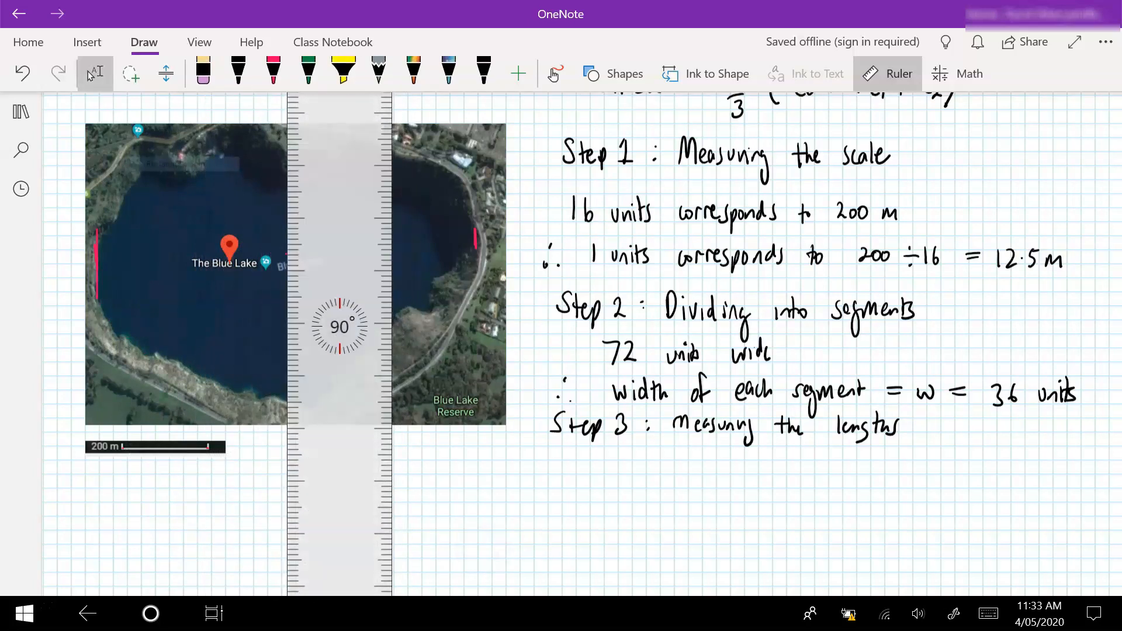
click(272, 73)
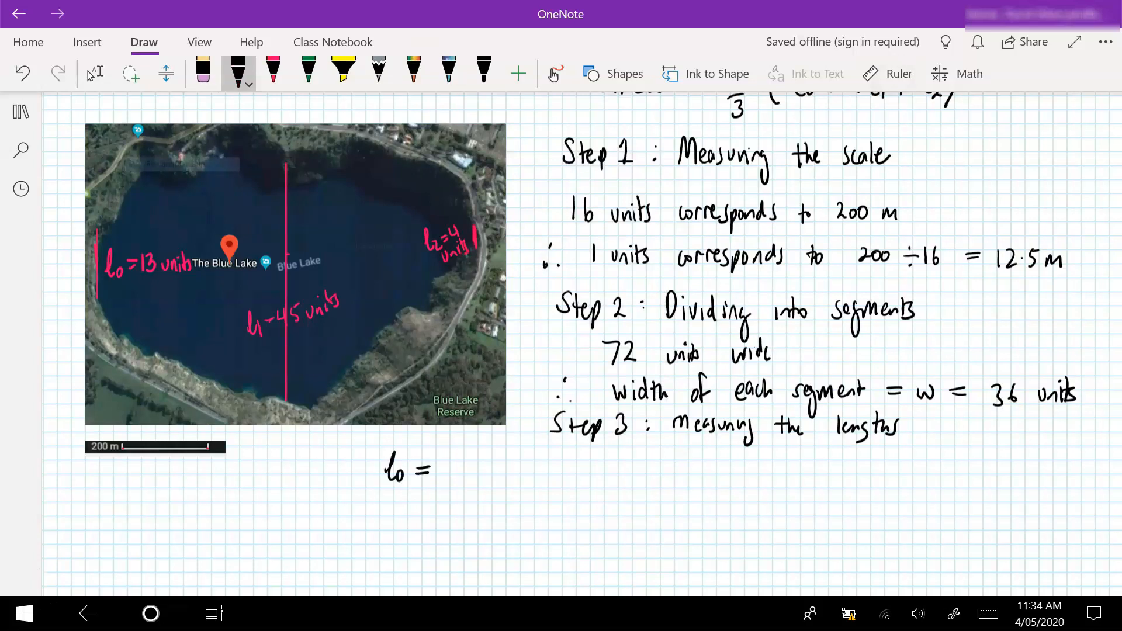
Step: Write l0 = 13 units = 13 × 12.5 = 162.5 m
text(13 units =)
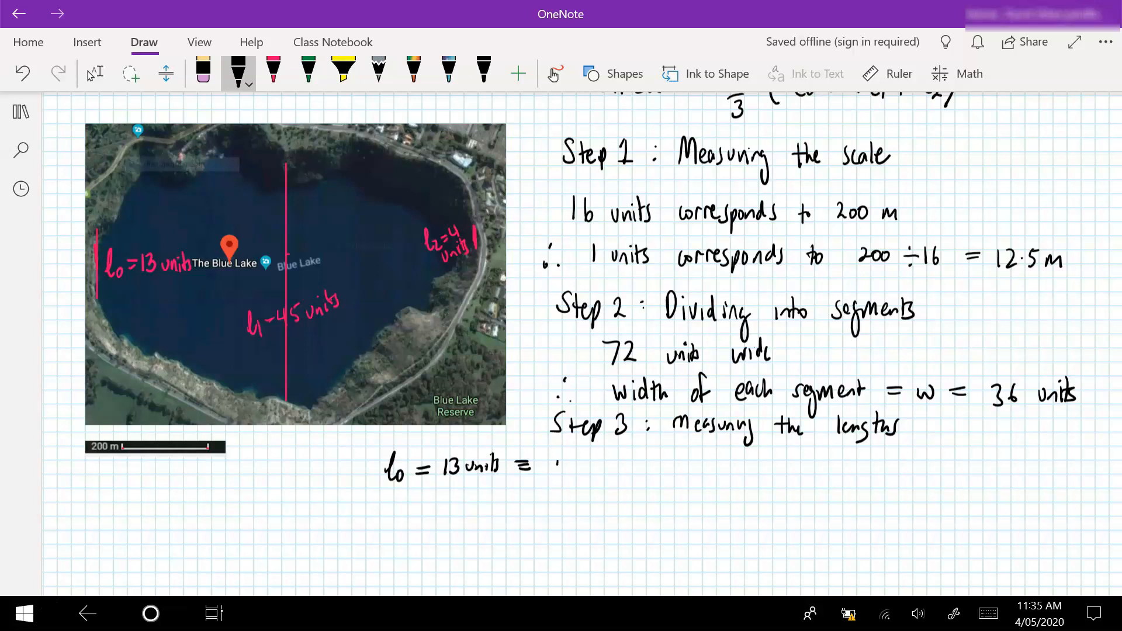
drag(554, 464, 634, 469)
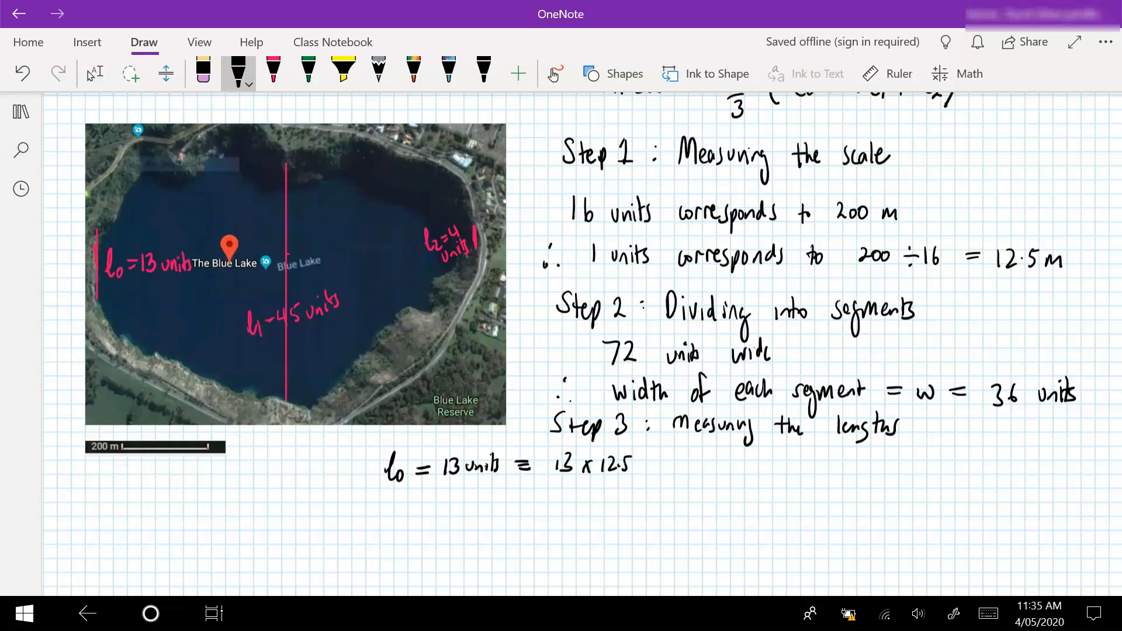
drag(644, 465, 661, 465)
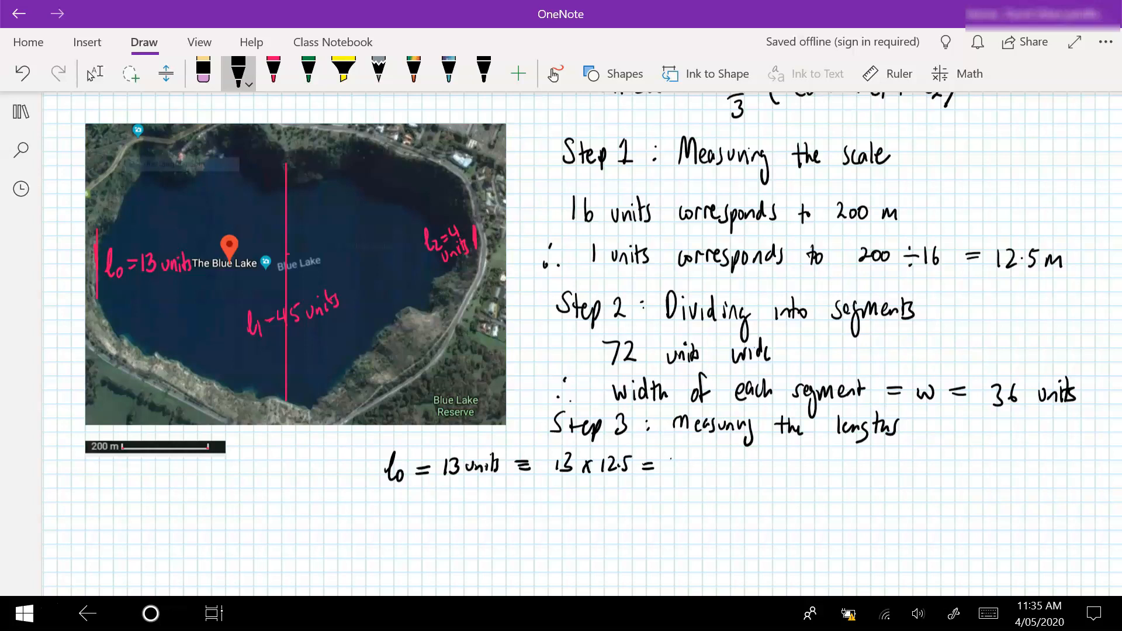
text(162.5 m)
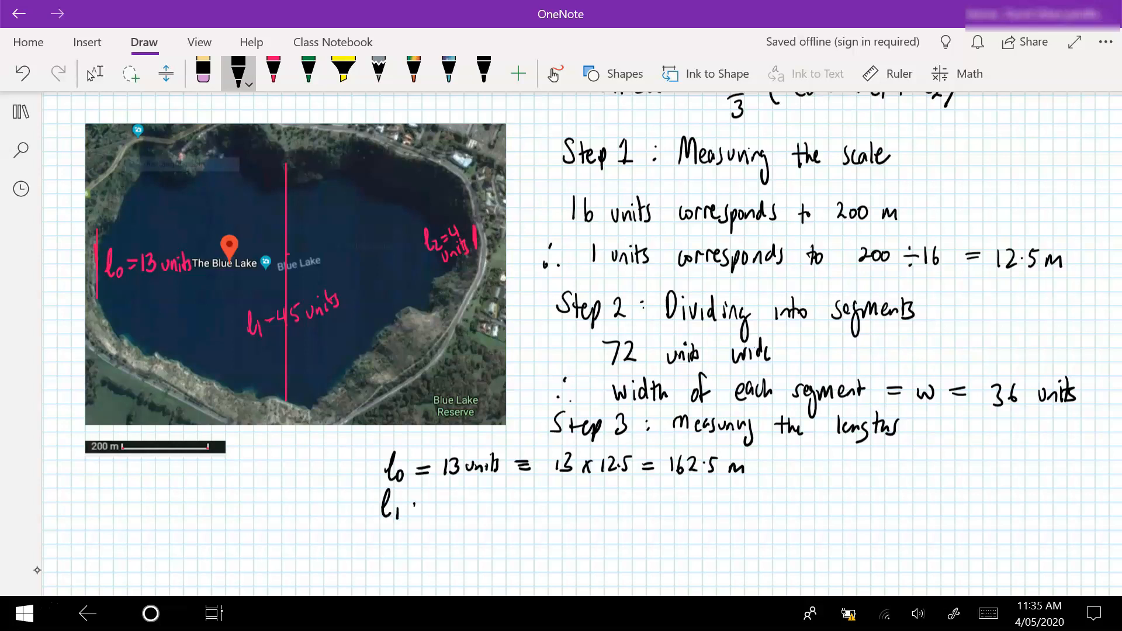
Step: Convert l1 = 45 units to 562.5 m, l2 = 4 units to 50 m, and w to 450 m
drag(422, 501, 436, 512)
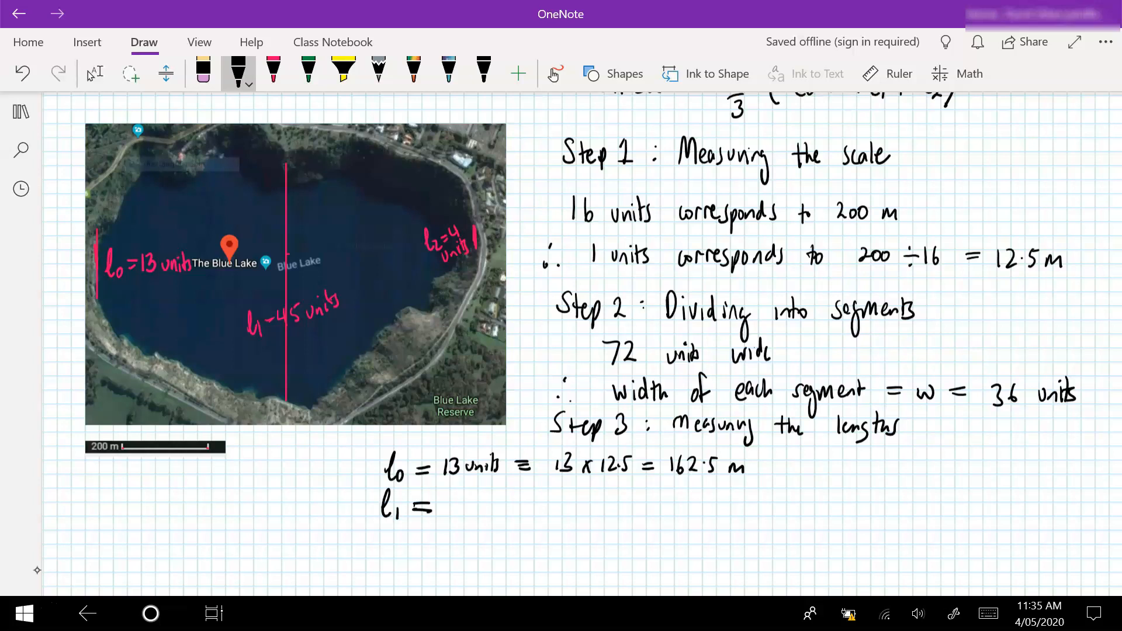
text(45 units = 45 x 12.5 =)
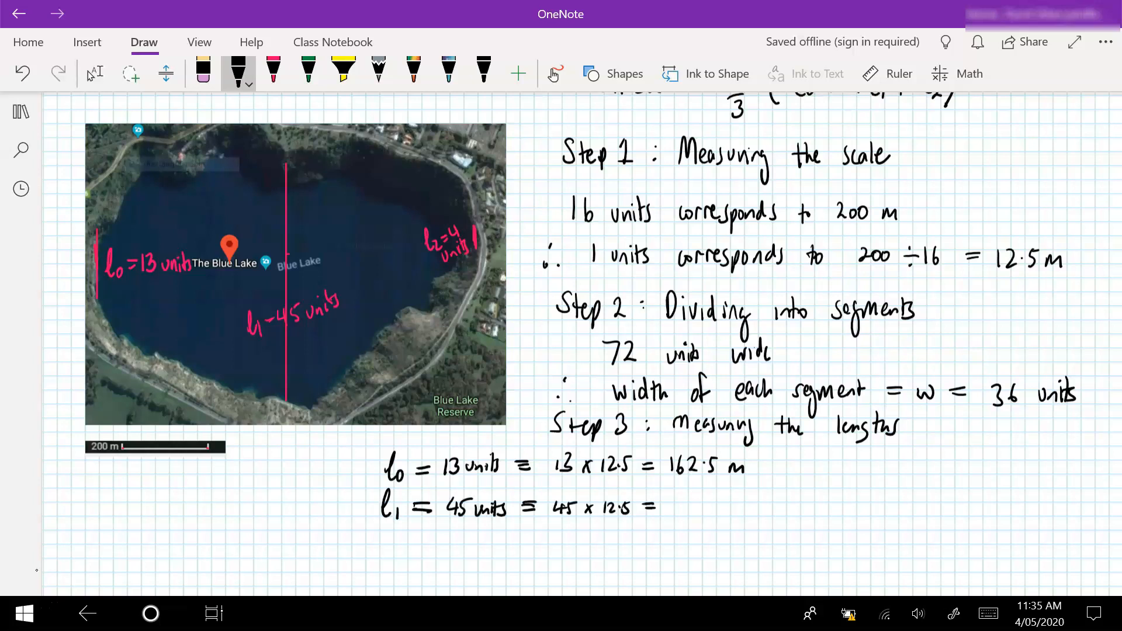
text(562.5 m)
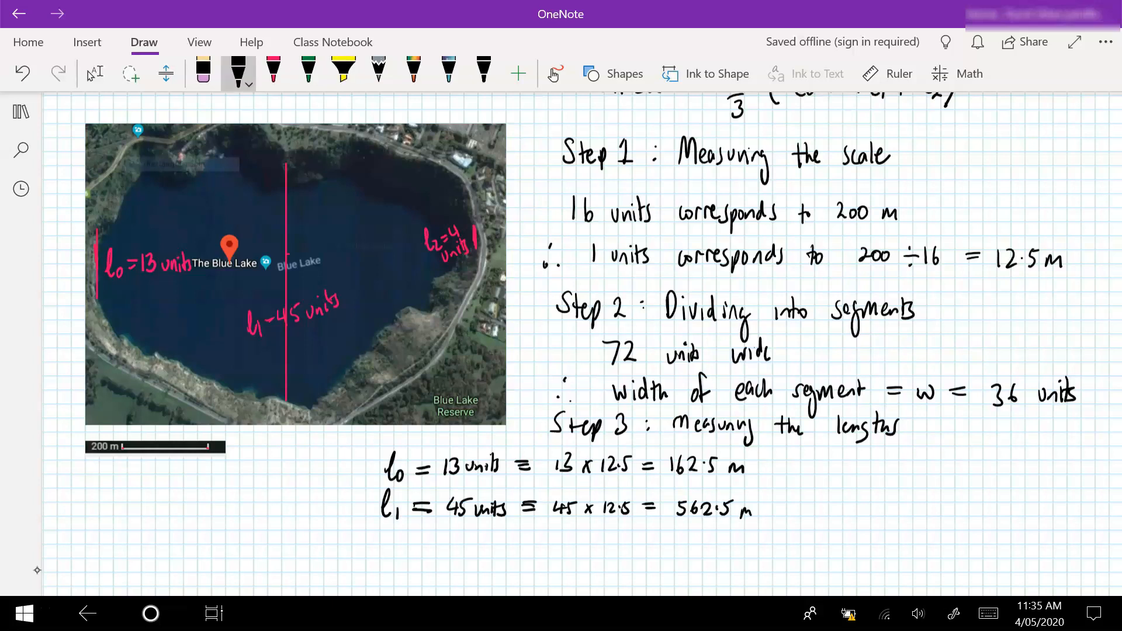
drag(383, 533, 429, 547)
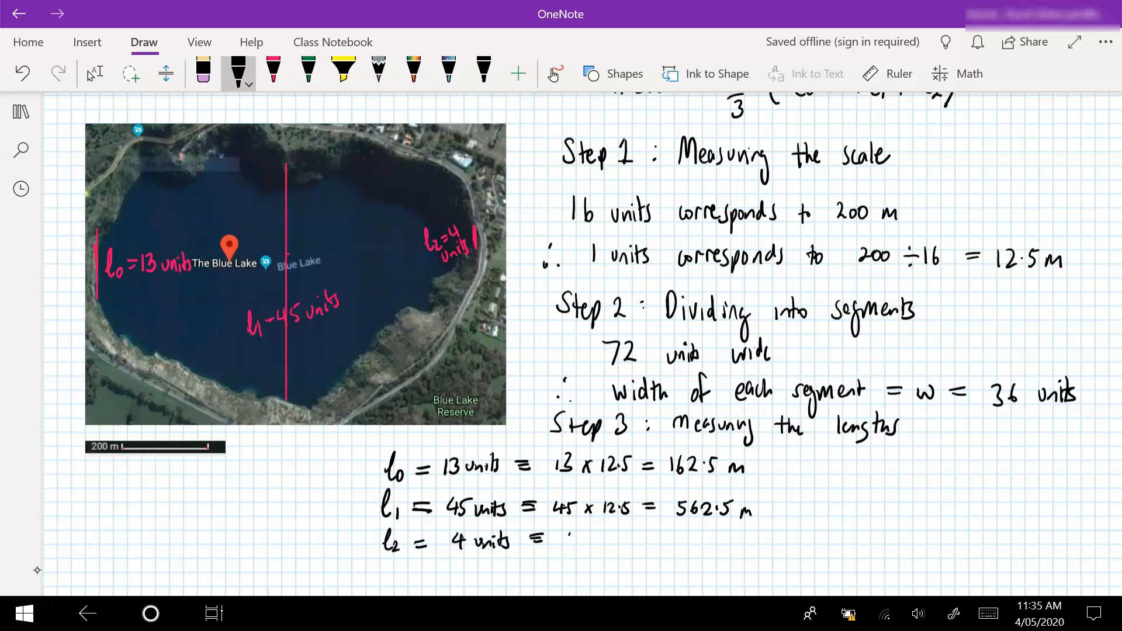
drag(558, 539, 648, 539)
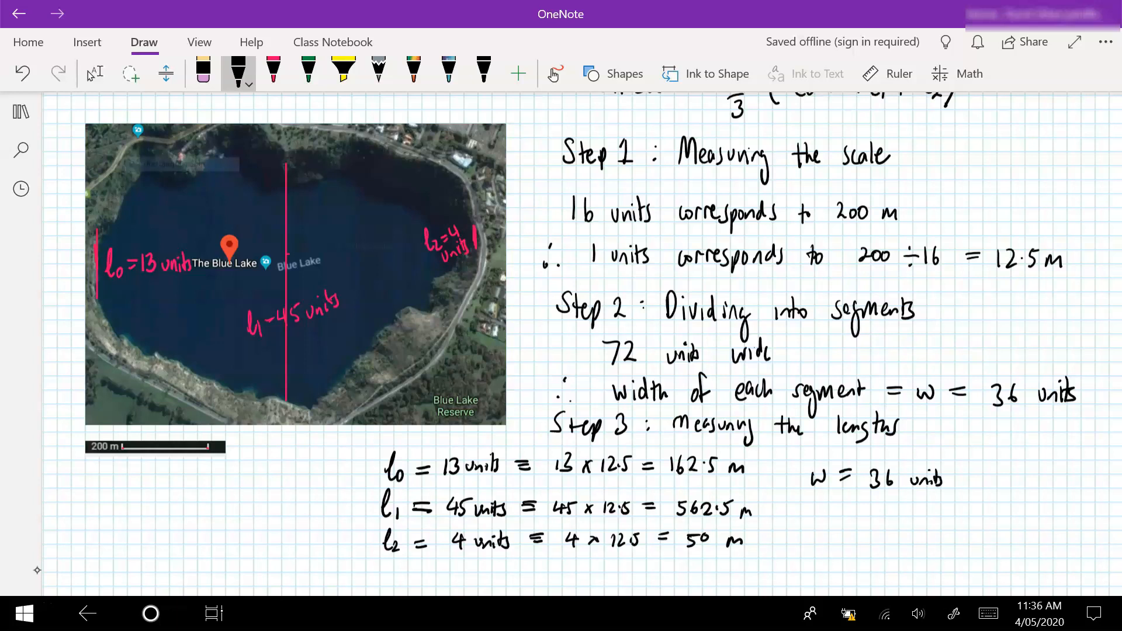
text(= 450 m)
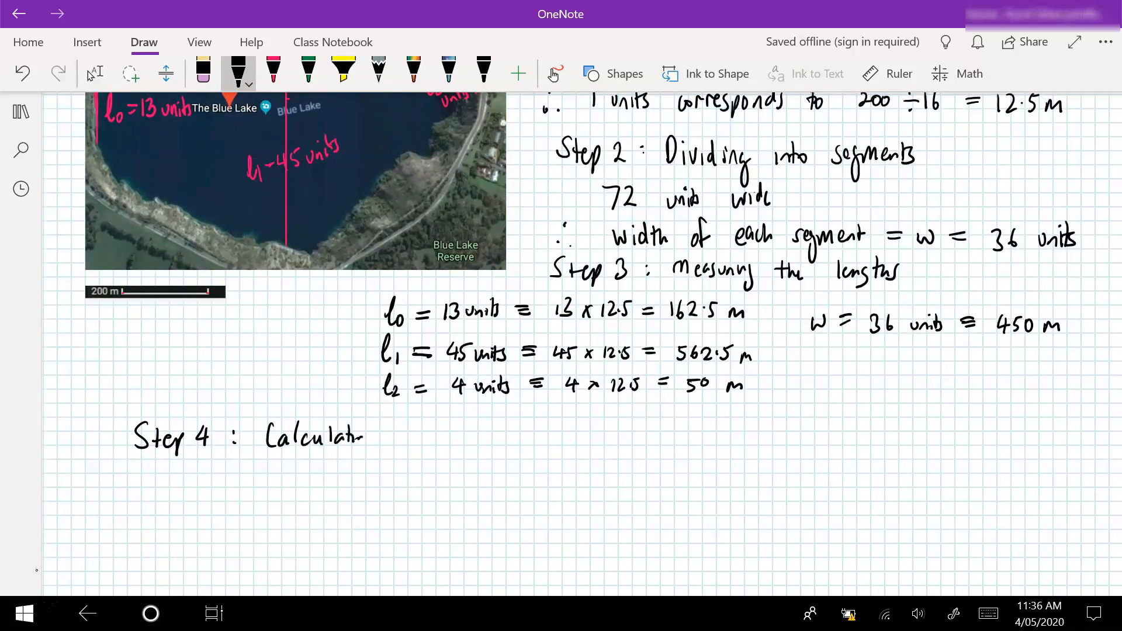
Step: Write A = w/3(l0 + 4l1 + l2) and substitute 450, 162.5, 562.5 and 50, beginning to simplify
drag(372, 436, 469, 435)
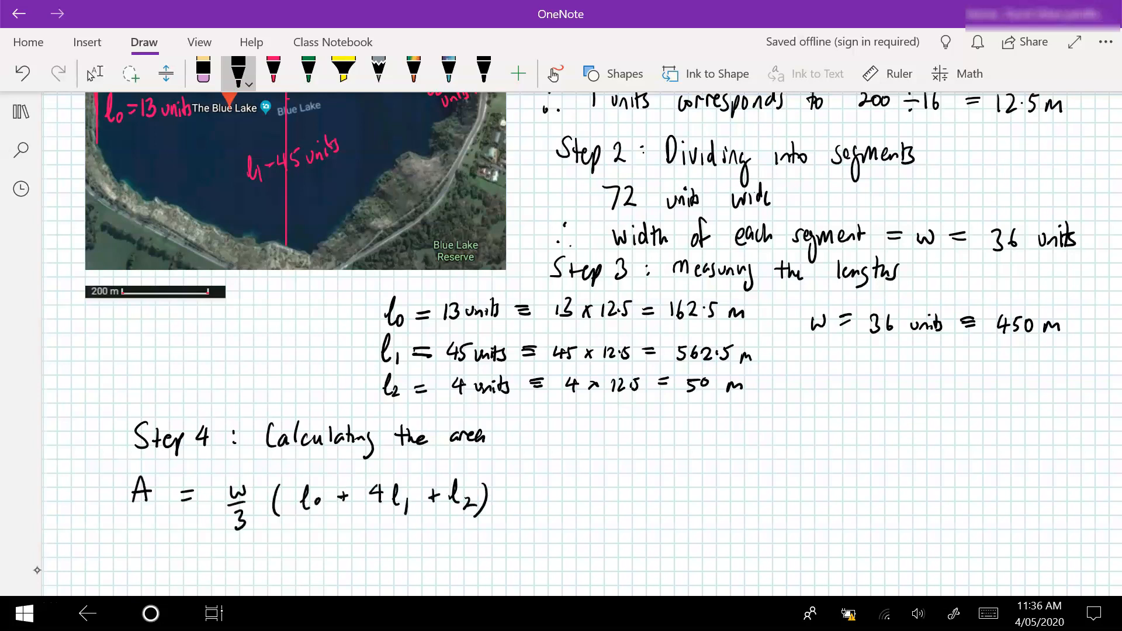
drag(511, 498, 533, 498)
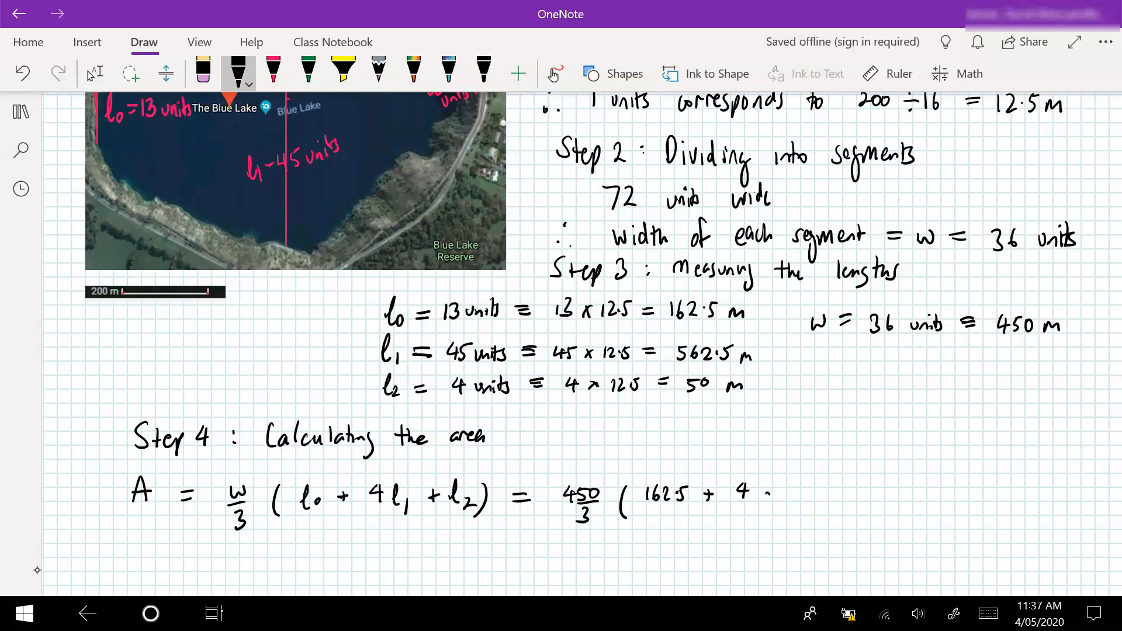
drag(772, 494, 840, 493)
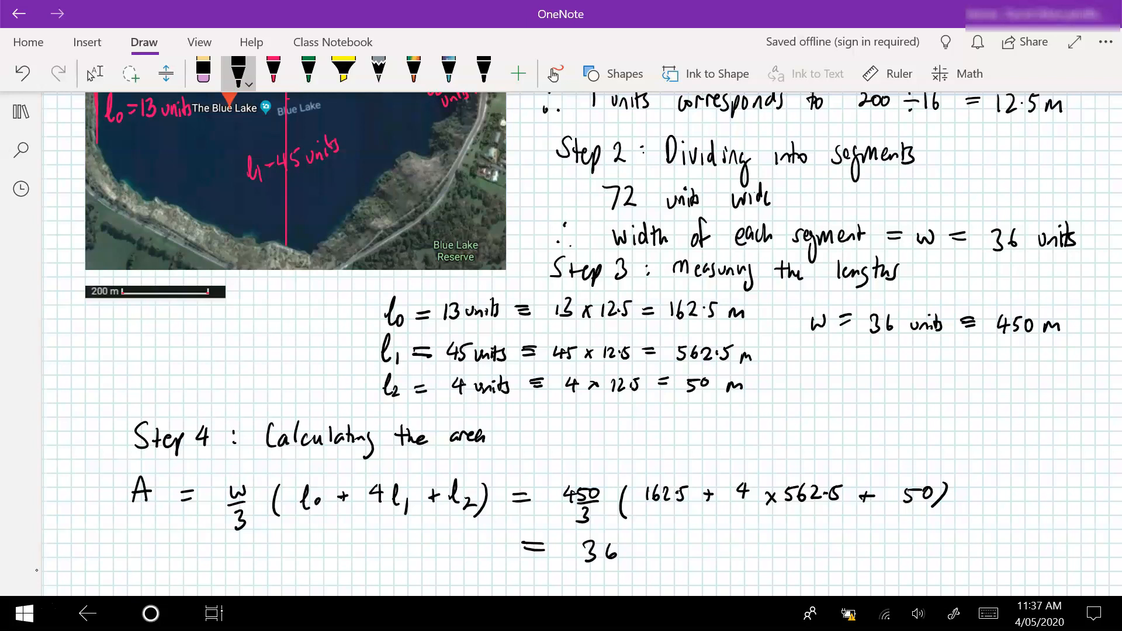
text(9375)
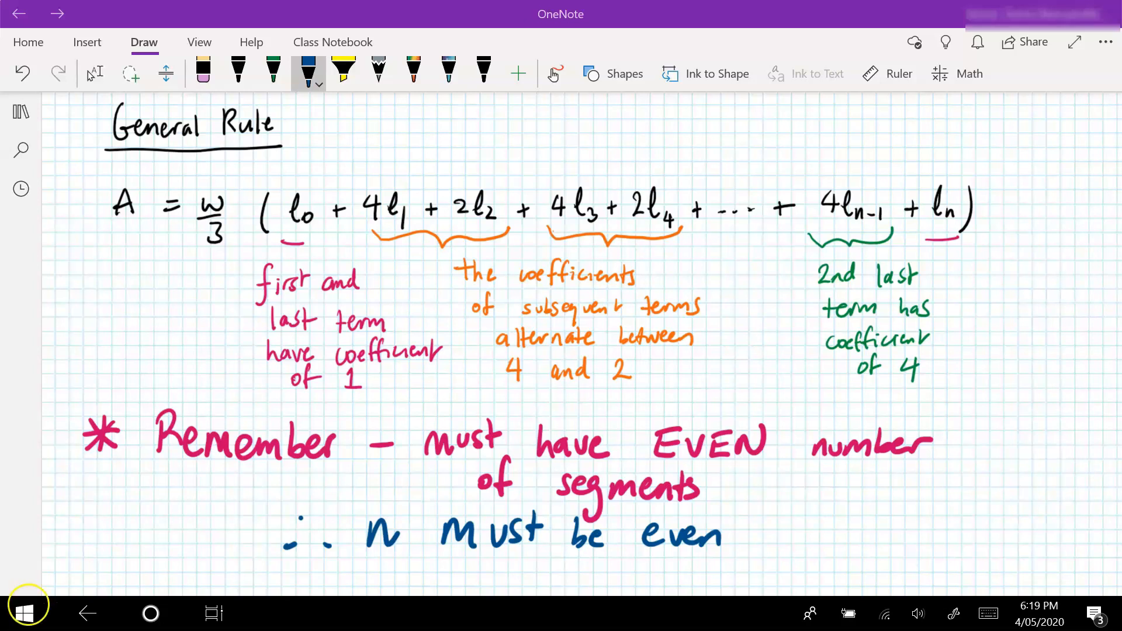
mouse_move(399, 435)
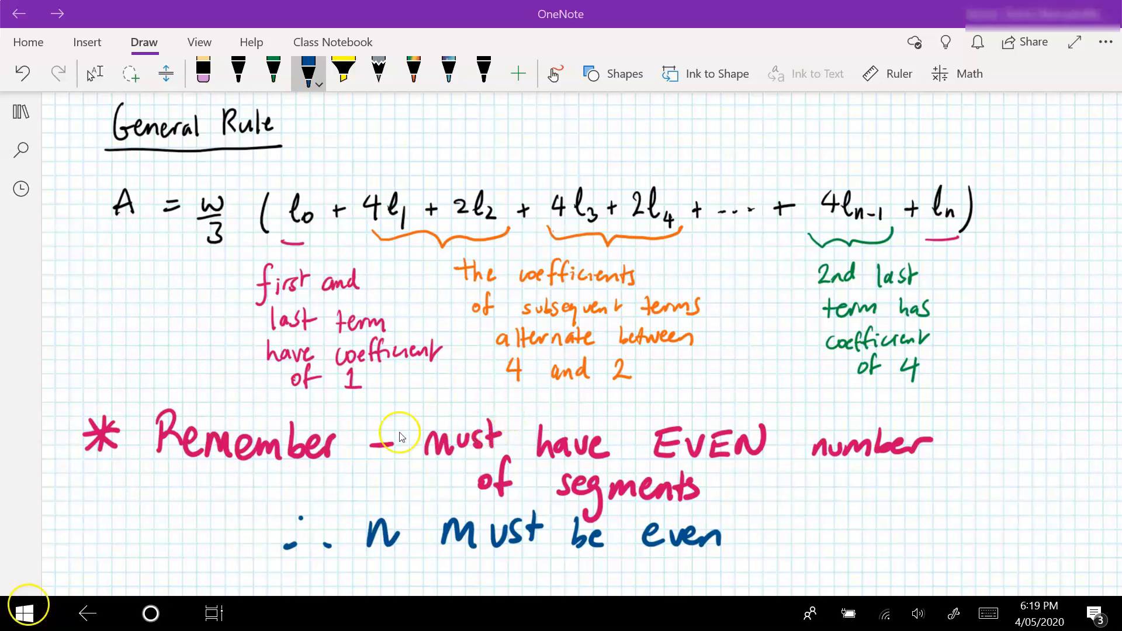